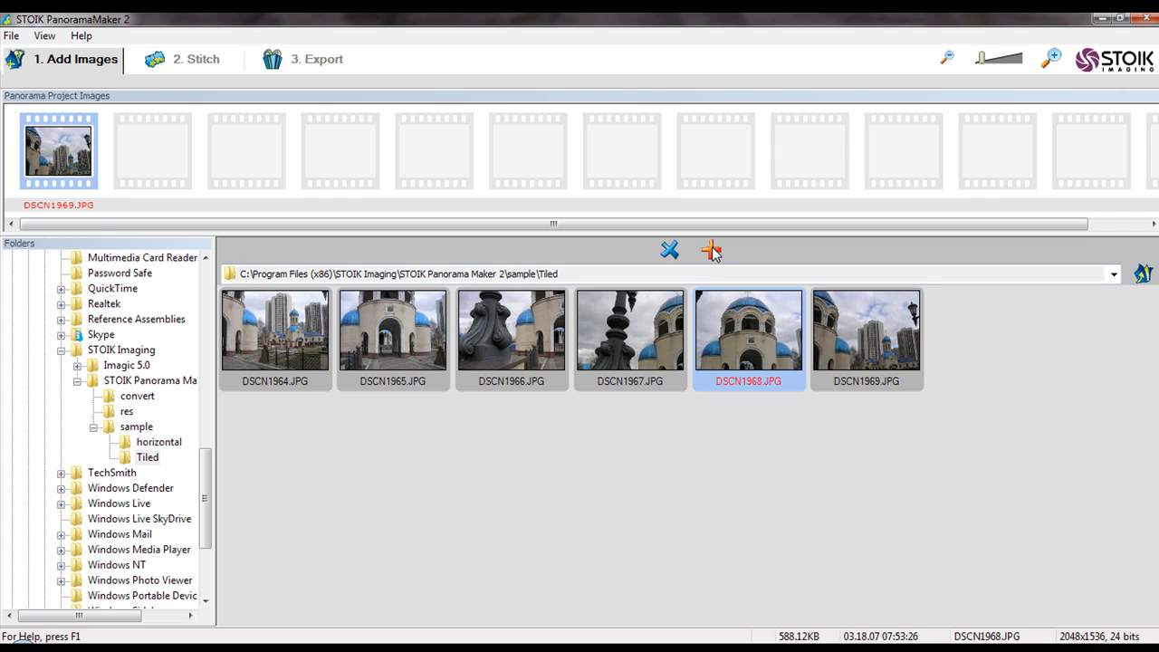
- Add DSCN1968, then DSCN1964–DSCN1967, to the project strip
click(709, 252)
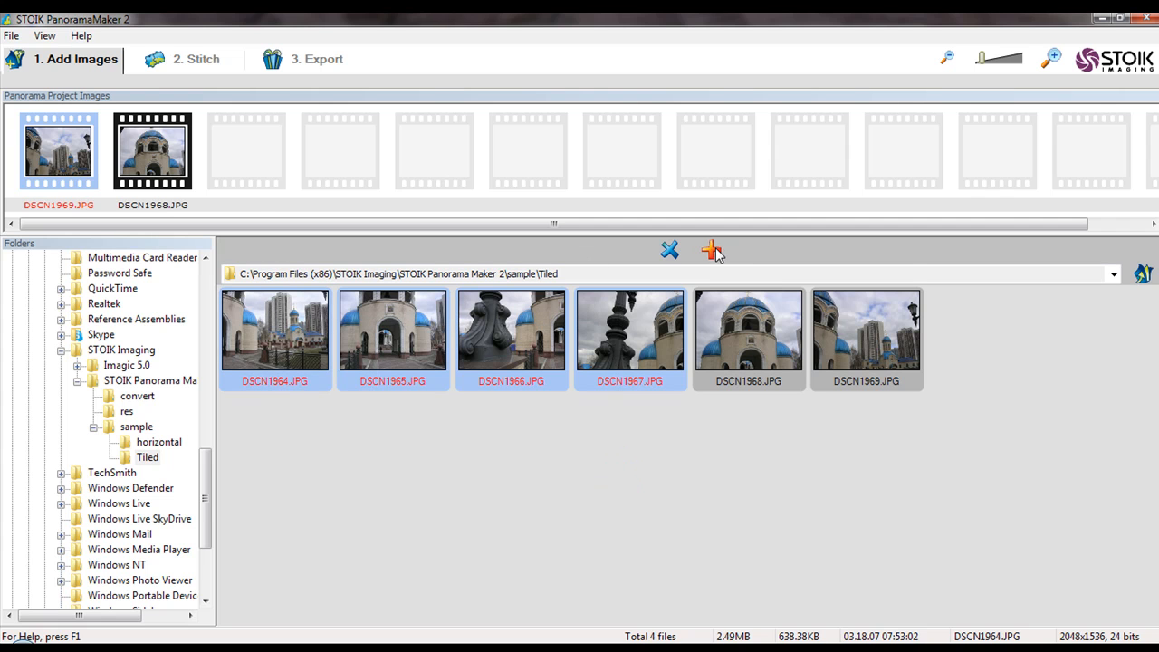
click(710, 251)
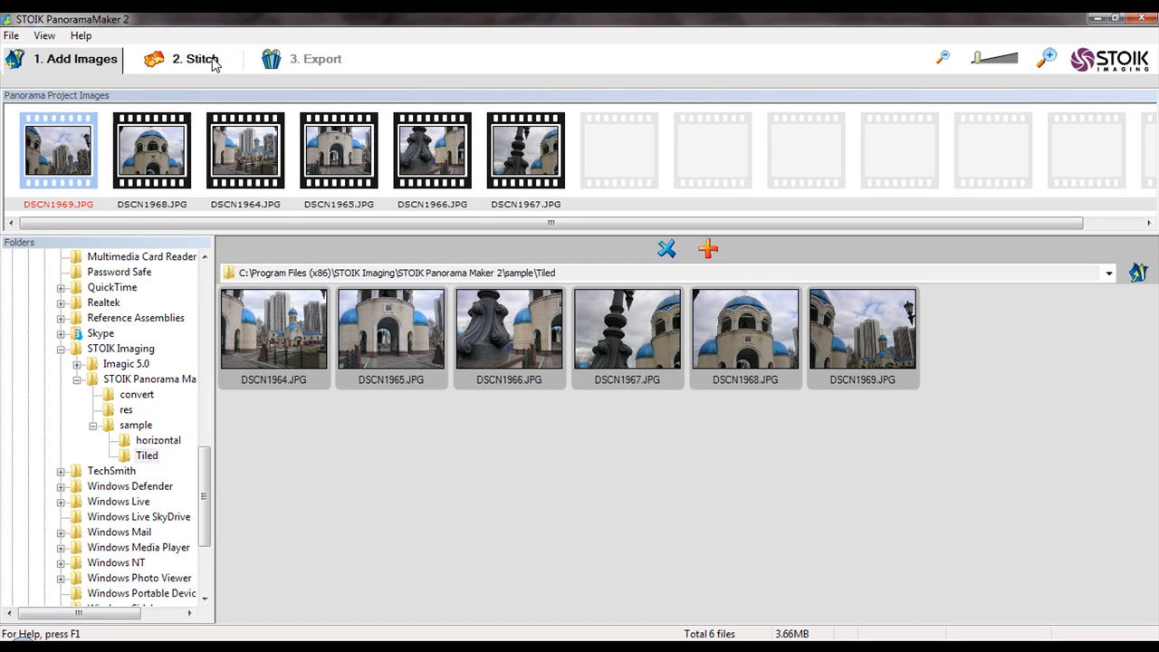
- In the Stitch stage, choose Tiled/Multifocus with lens distortion and high-order aberration compensation on
click(197, 58)
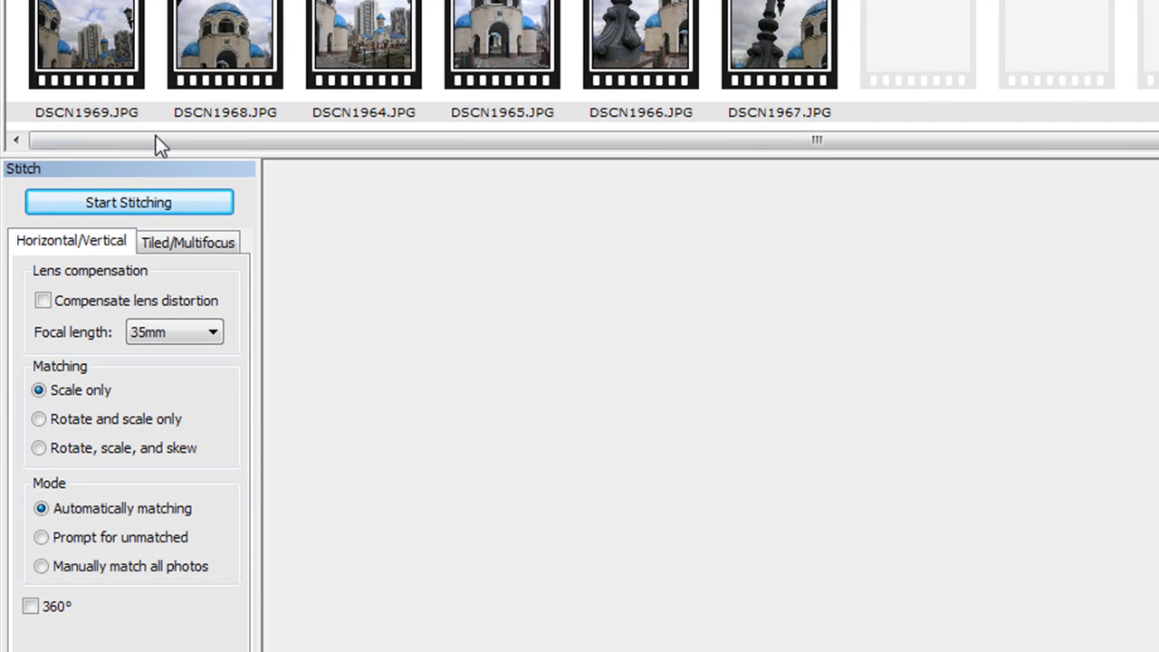
click(187, 242)
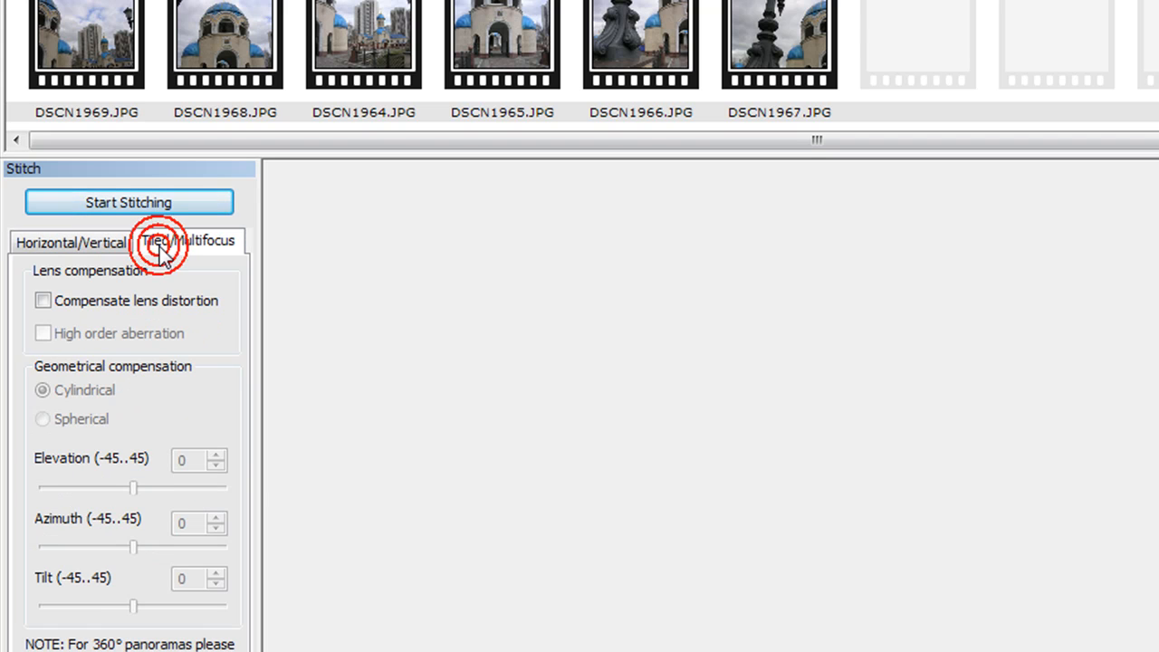
click(165, 242)
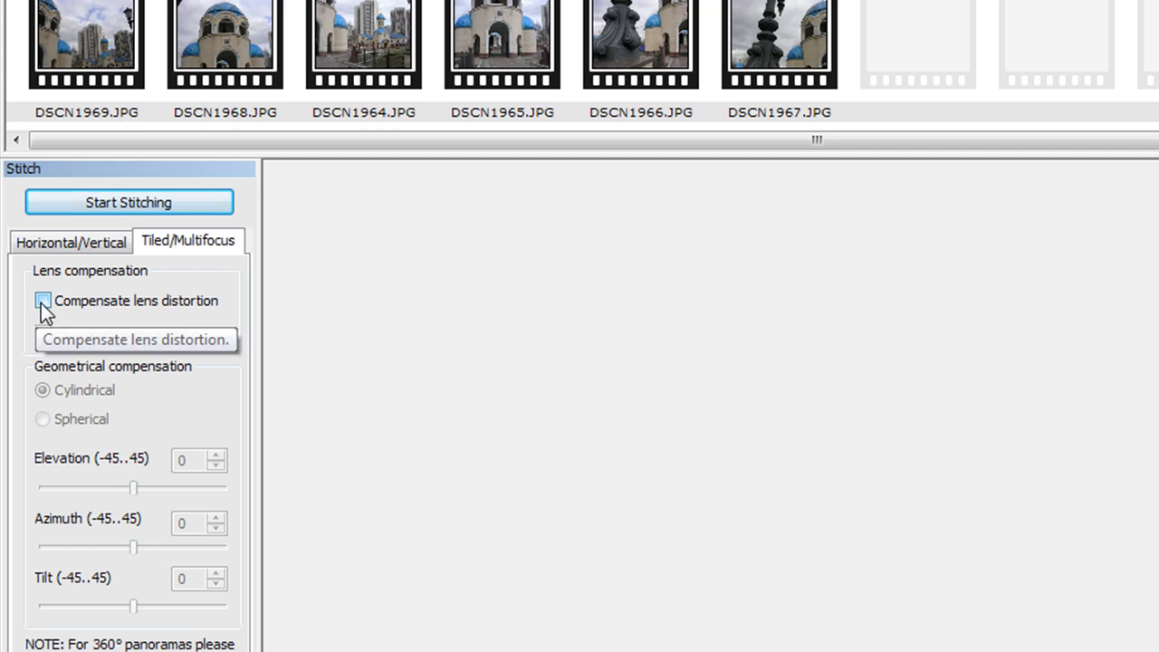
click(43, 301)
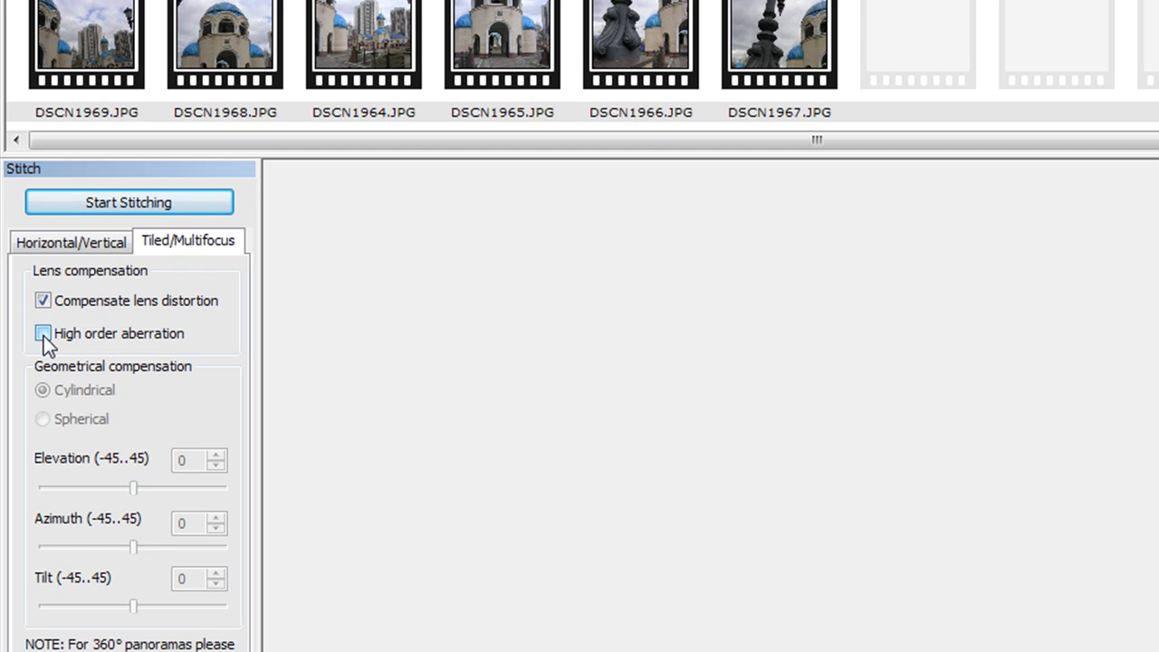
click(42, 334)
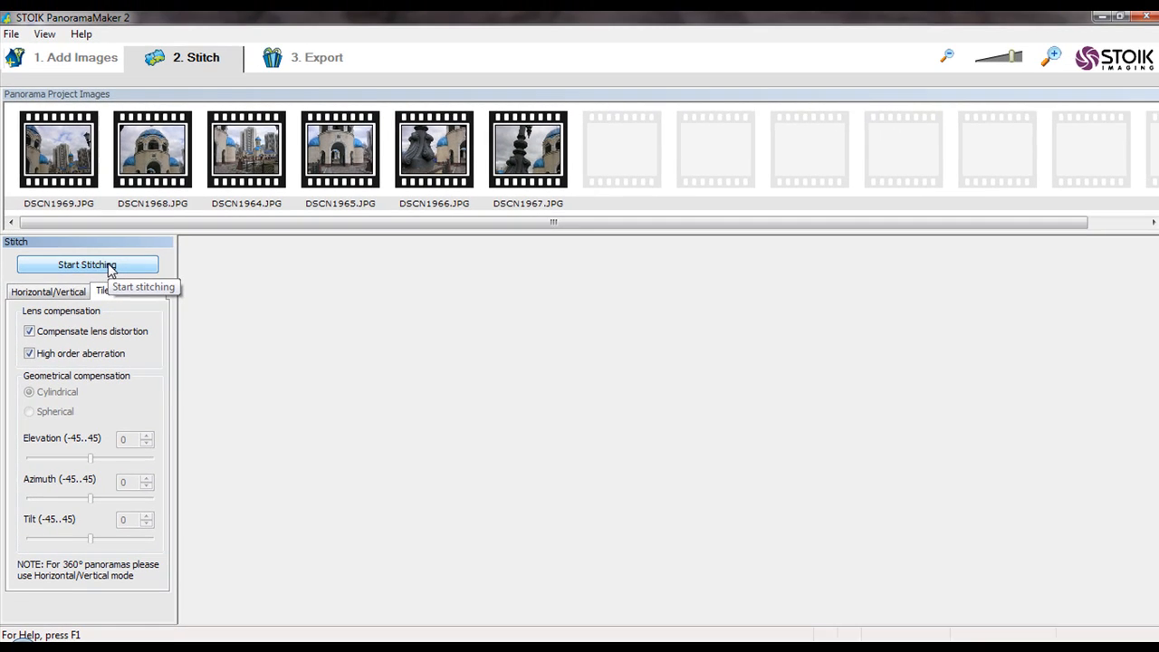
- Stitch the six tiled photos into a church panorama preview
click(86, 265)
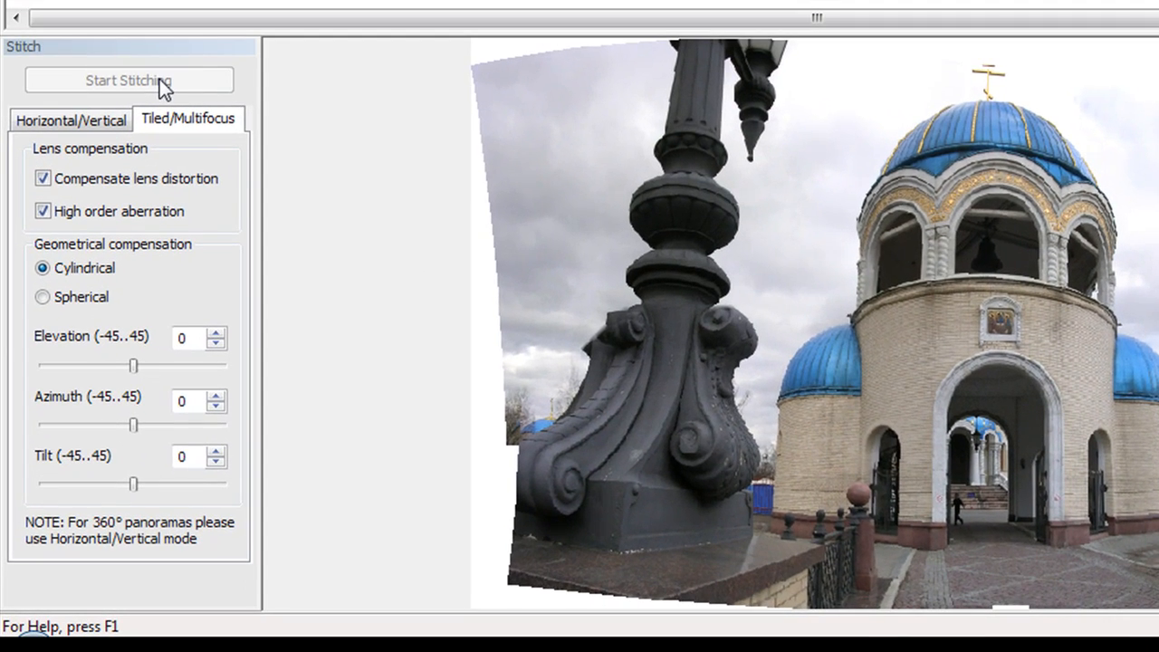
mouse_move(566, 222)
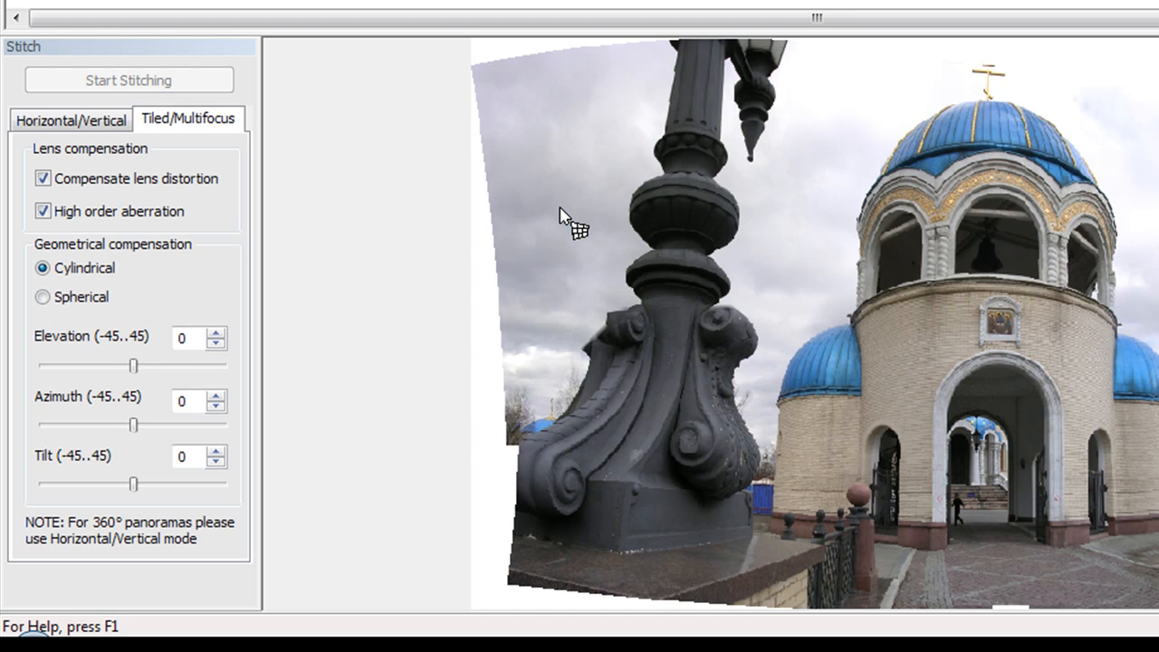
- Try Spherical, return to Cylindrical projection, and raise Elevation to 10
click(41, 297)
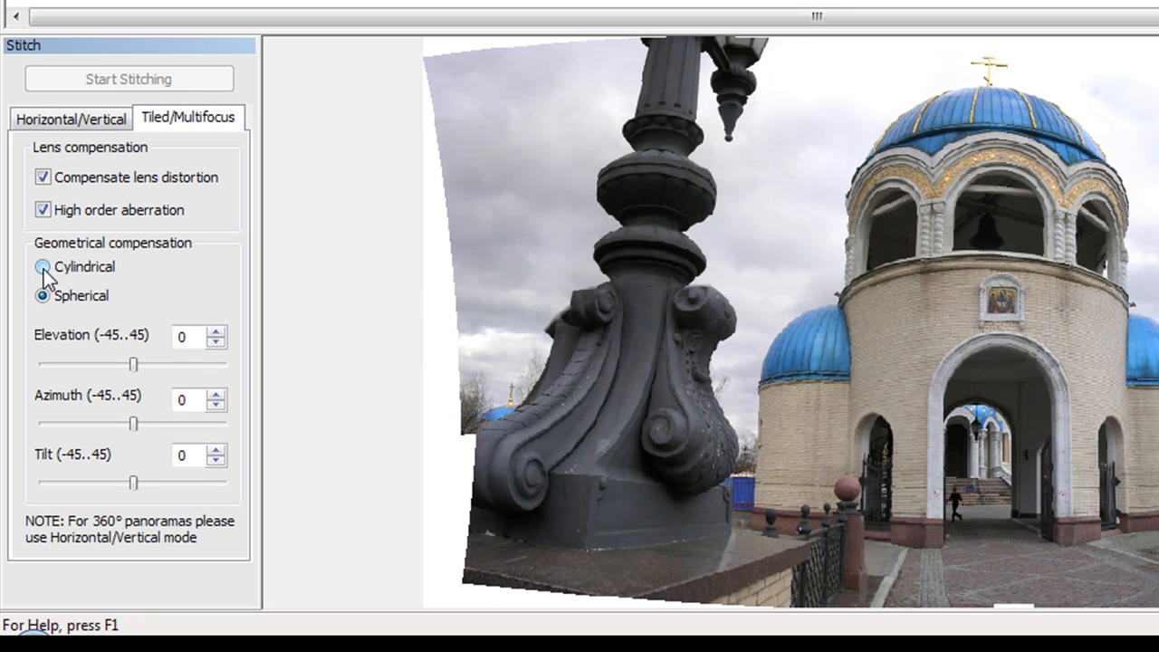
click(41, 266)
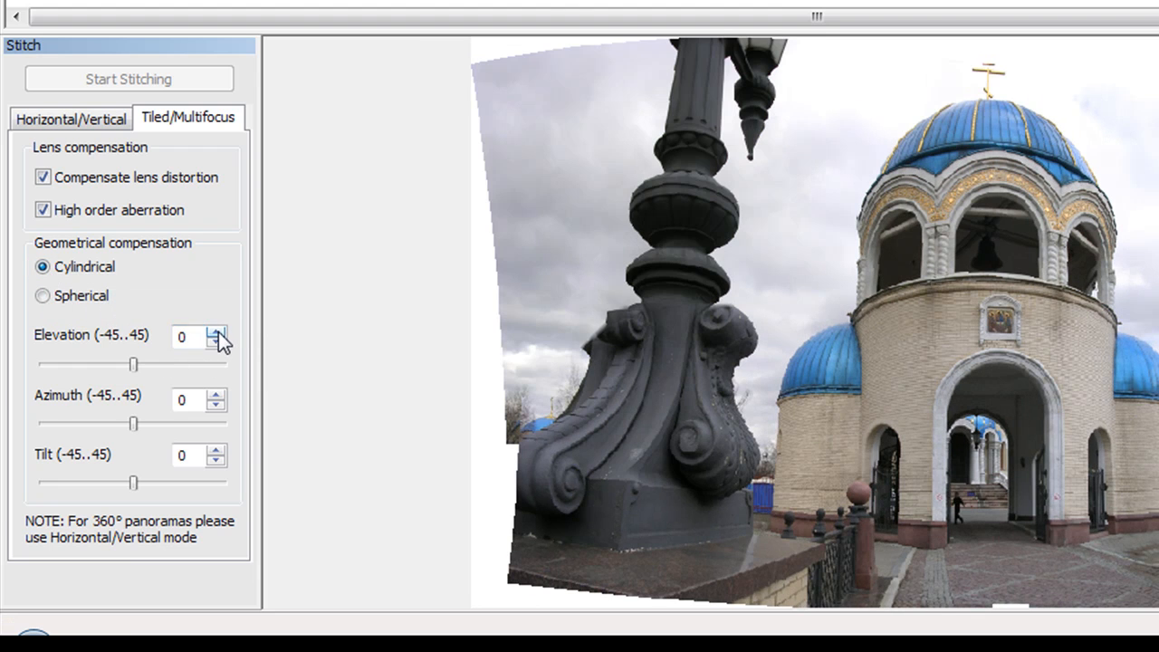
click(217, 330)
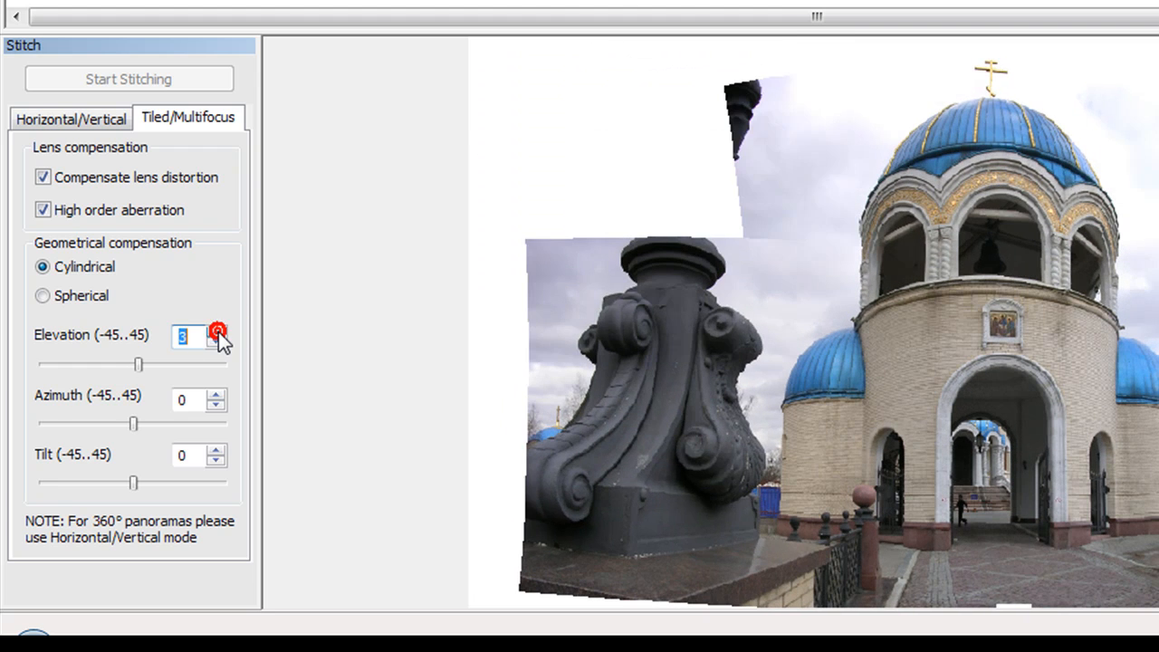
click(214, 329)
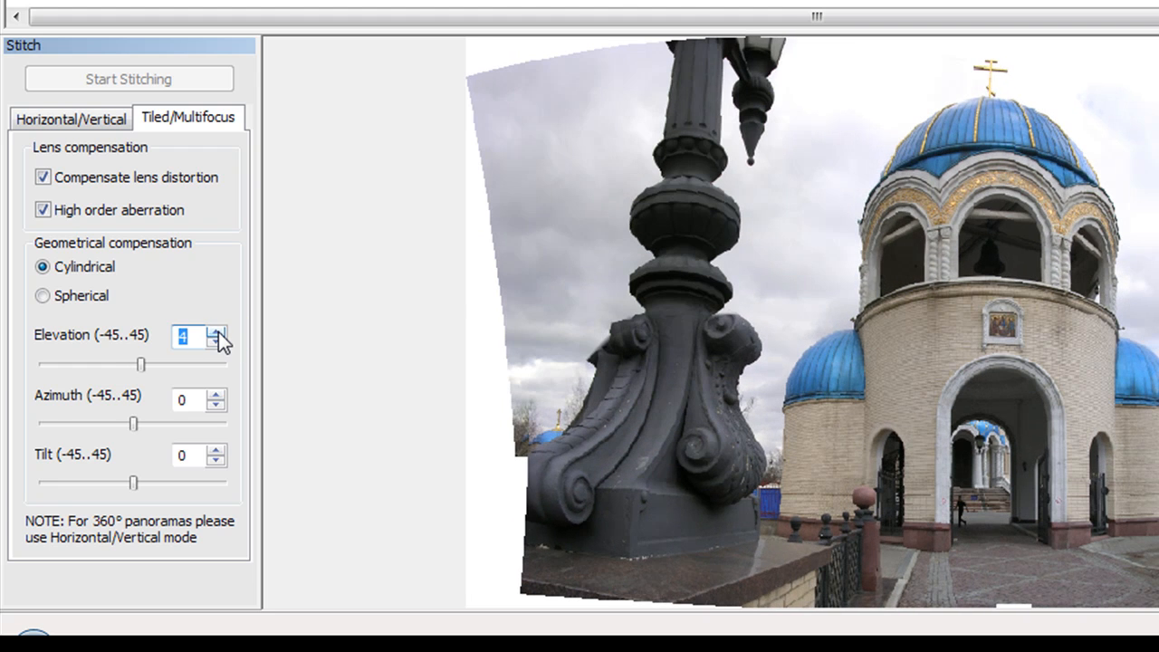
click(216, 330)
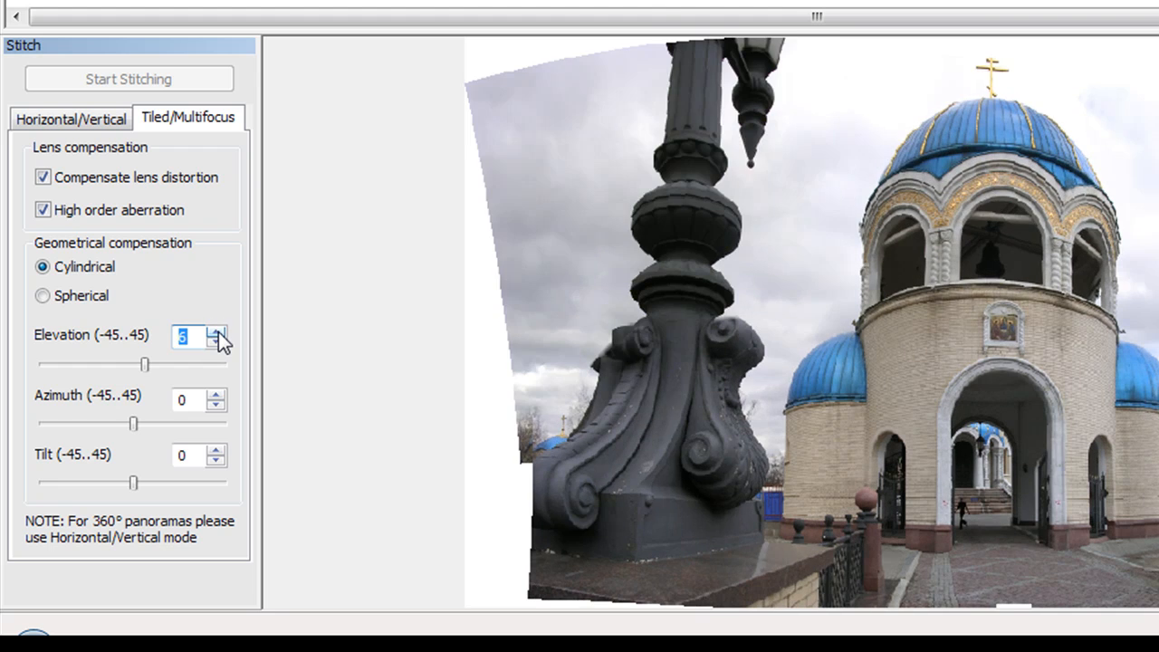
click(216, 331)
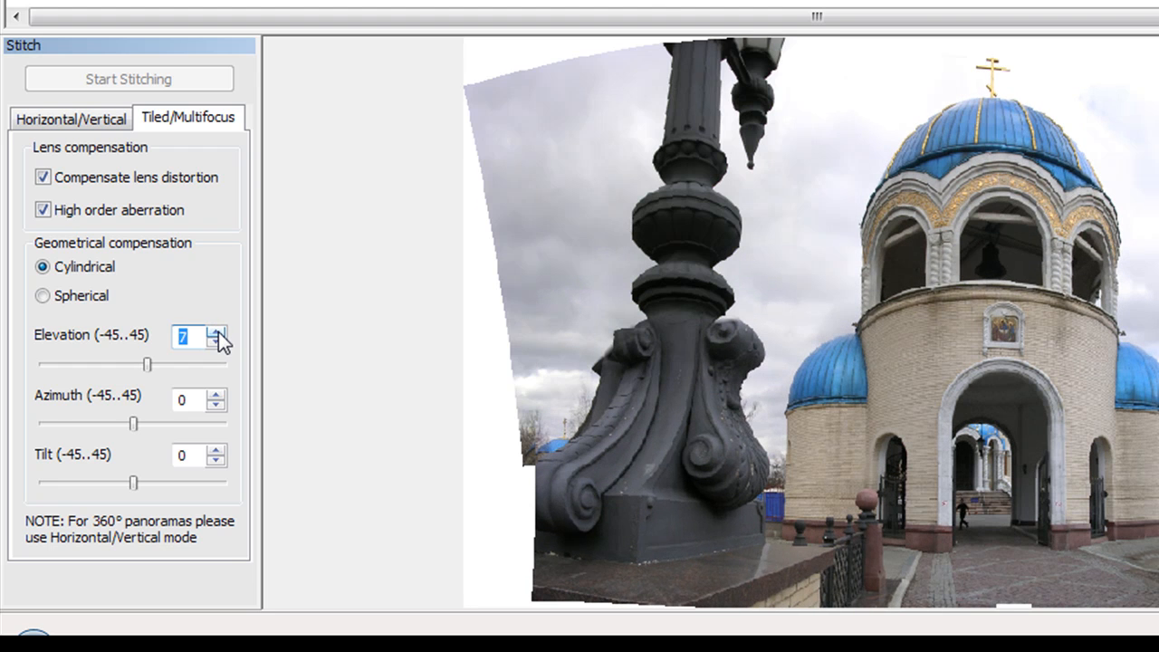
click(216, 330)
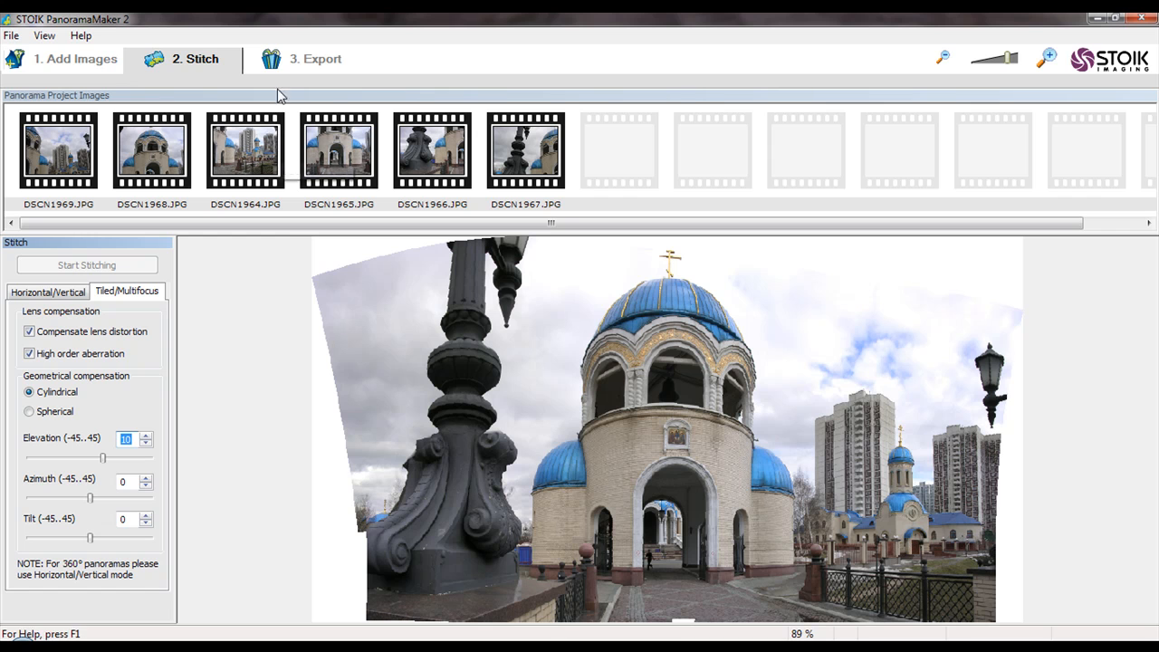
mouse_move(306, 59)
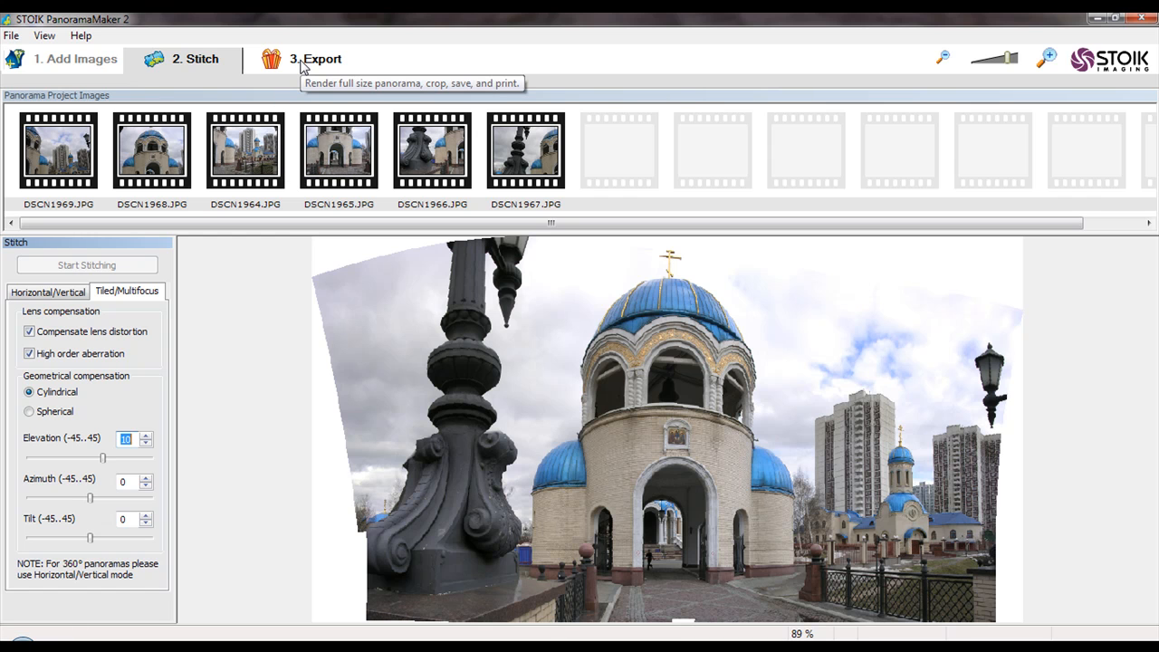
- Move to the Export stage and zoom out to view the whole crop frame
click(317, 59)
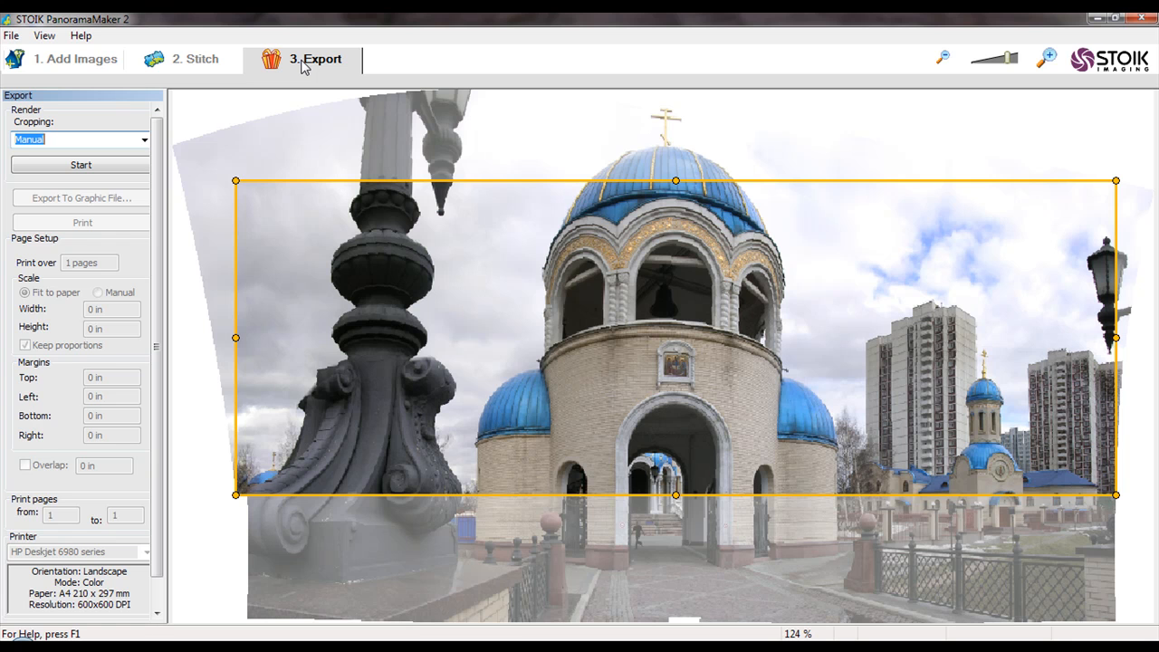
mouse_move(895, 58)
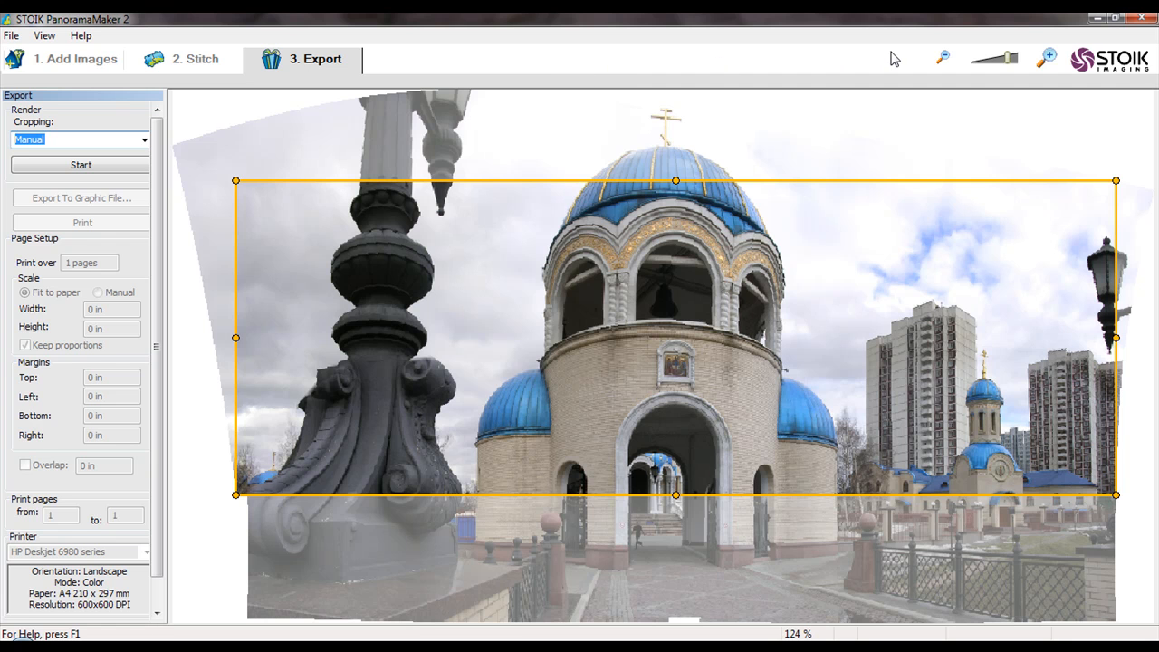
click(942, 59)
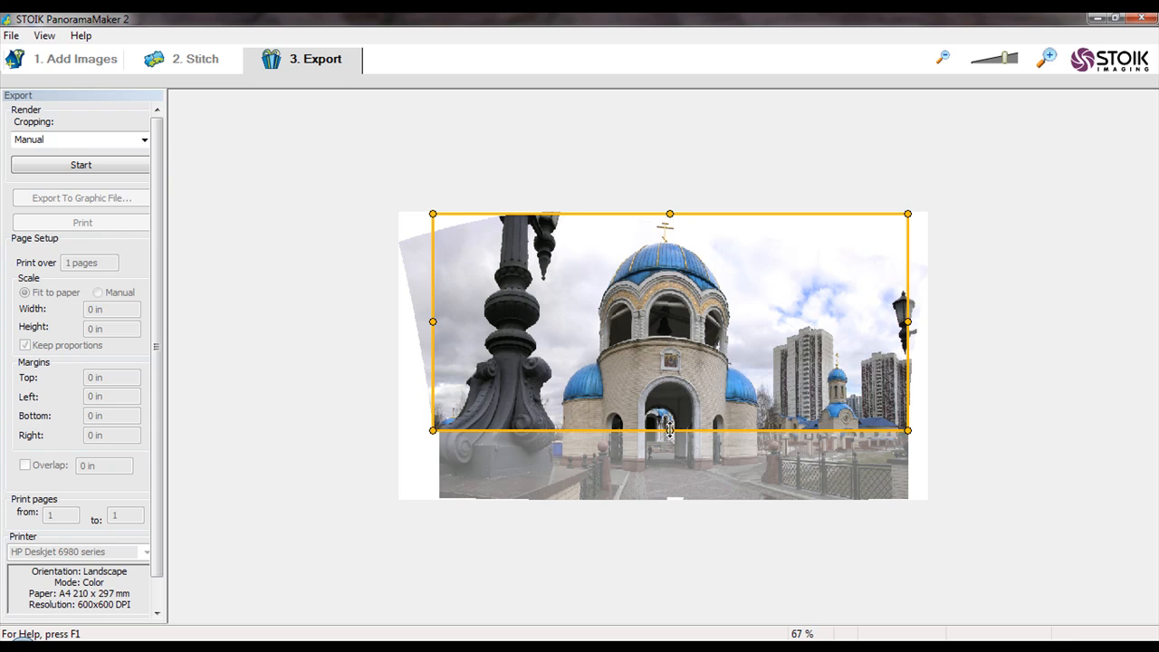
- Crop to the church, excluding lamppost and tower blocks, then render at full resolution
drag(670, 429, 669, 446)
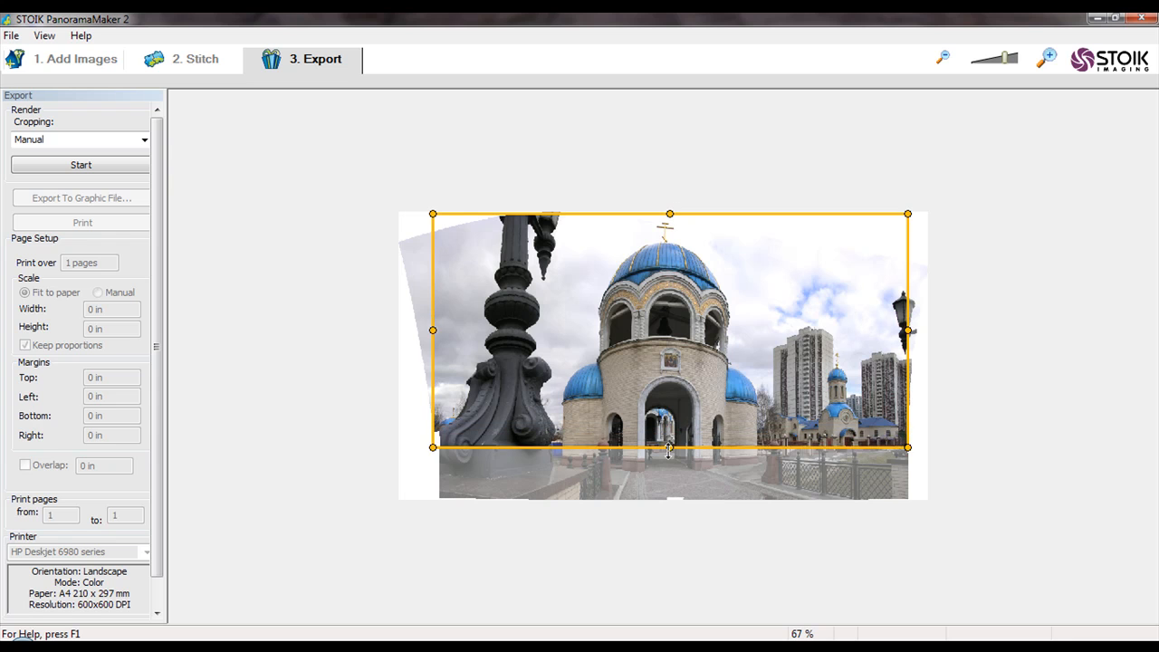
drag(669, 446, 669, 477)
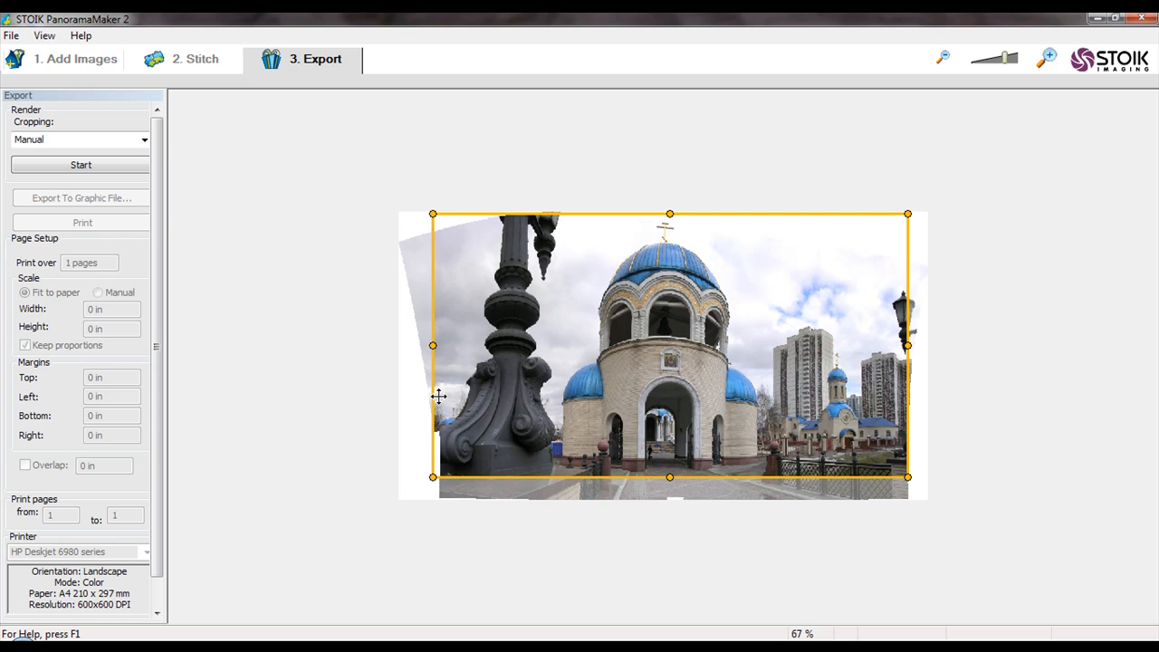
drag(433, 345, 494, 346)
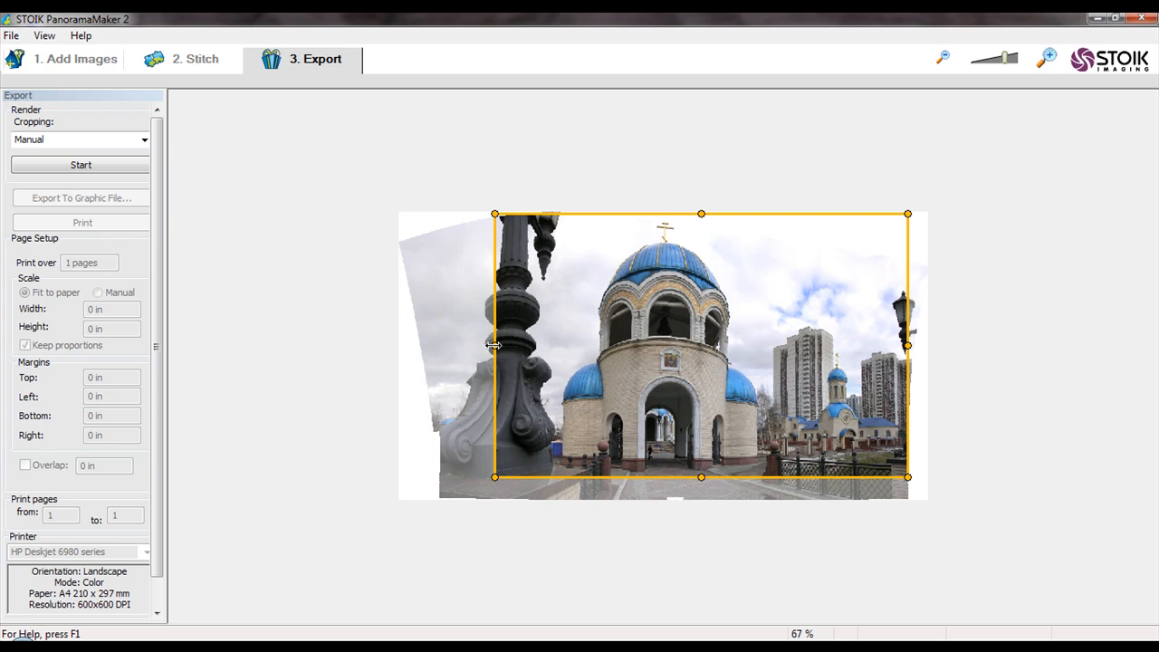
drag(496, 345, 556, 345)
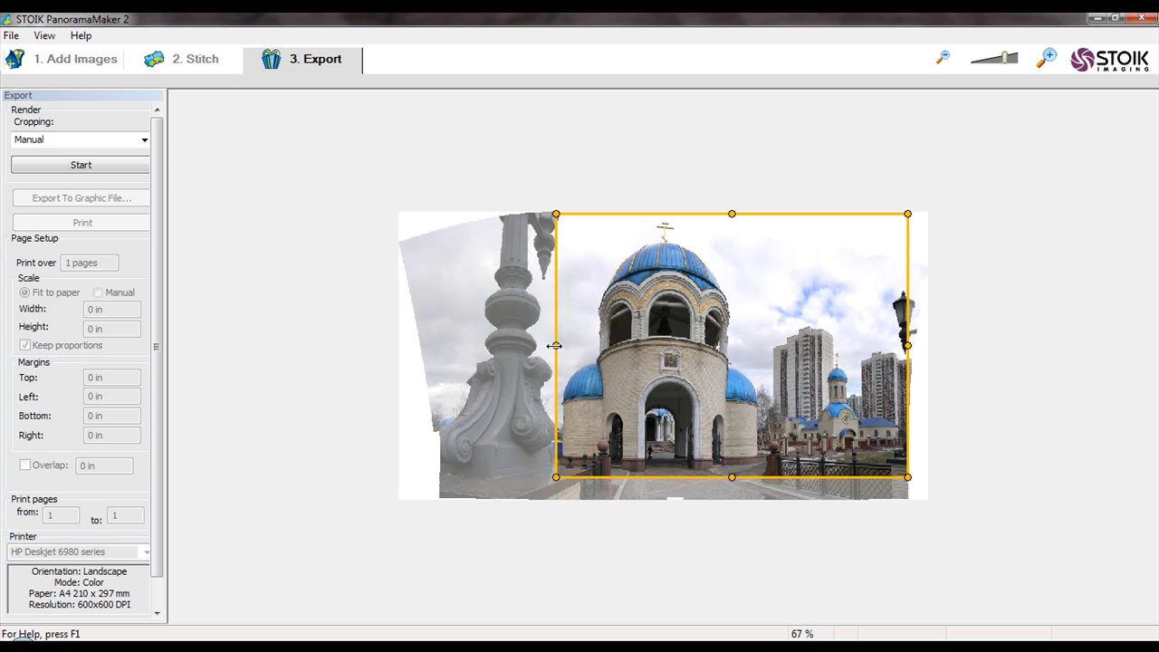
mouse_move(907, 346)
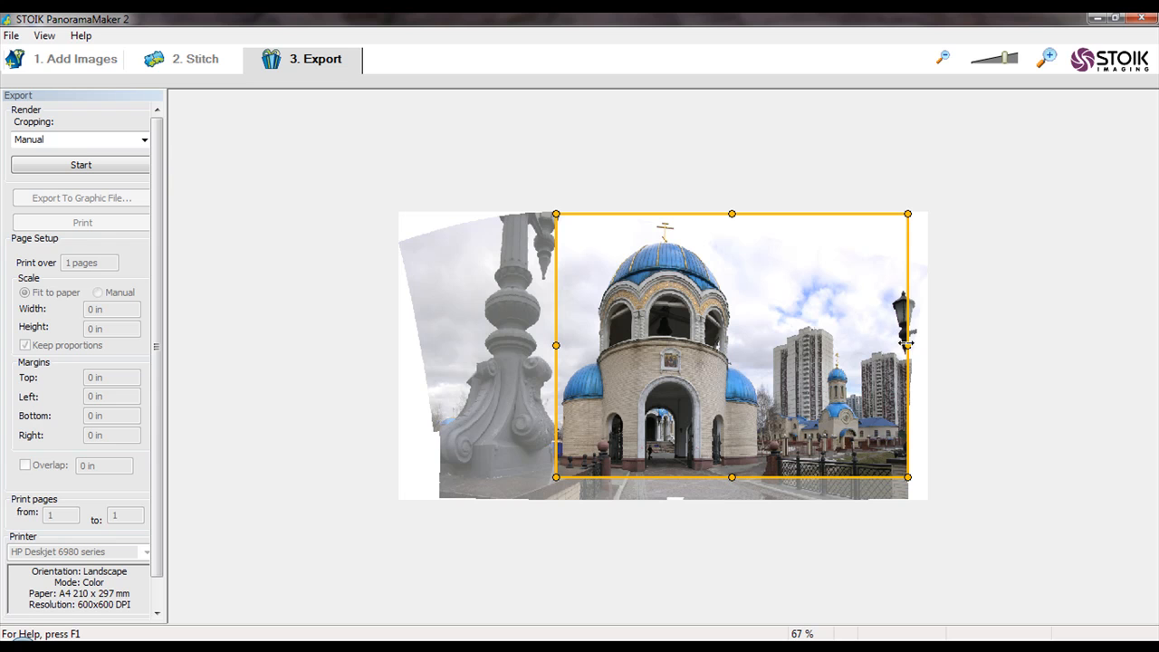
drag(907, 345, 817, 345)
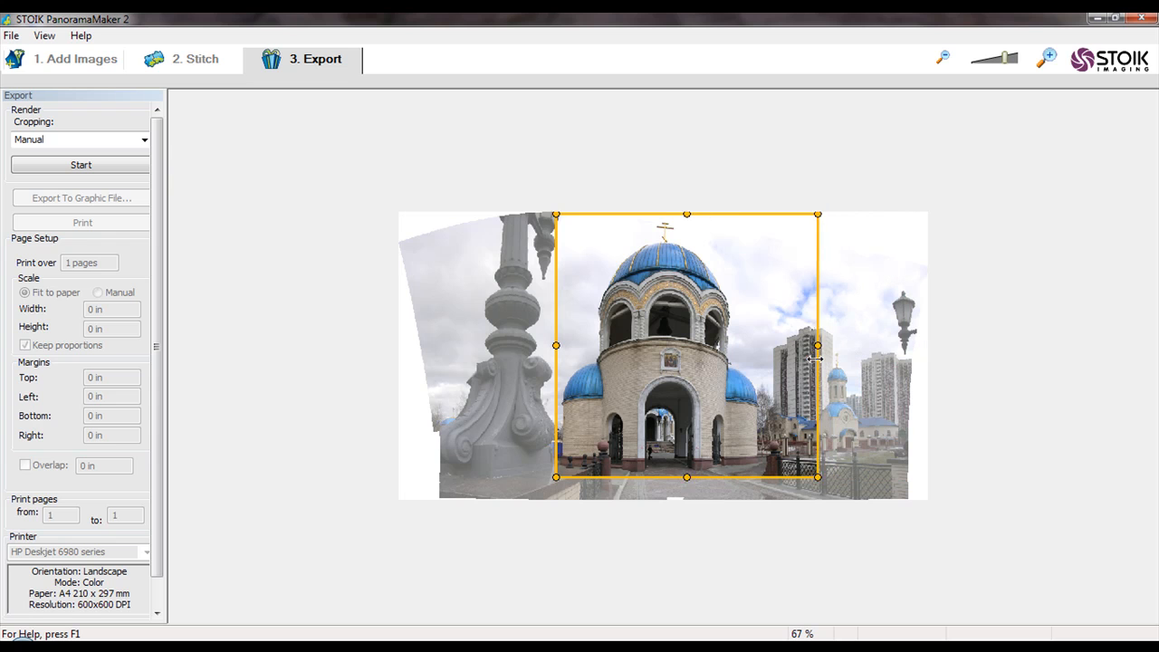
drag(816, 345, 771, 345)
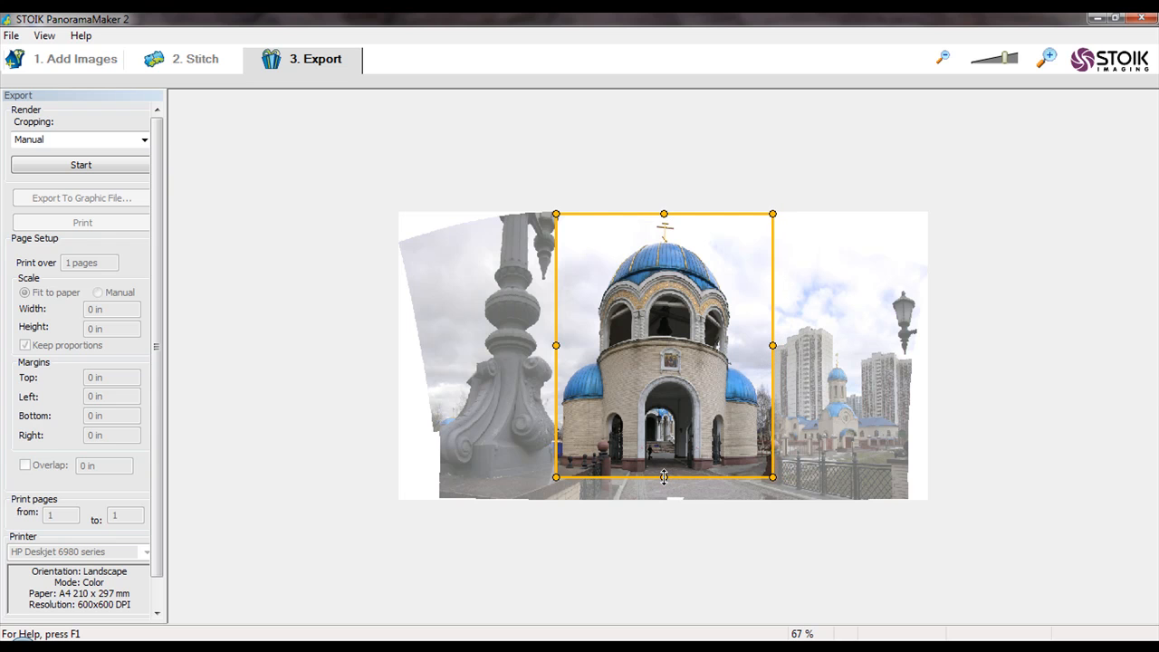
drag(664, 476, 664, 492)
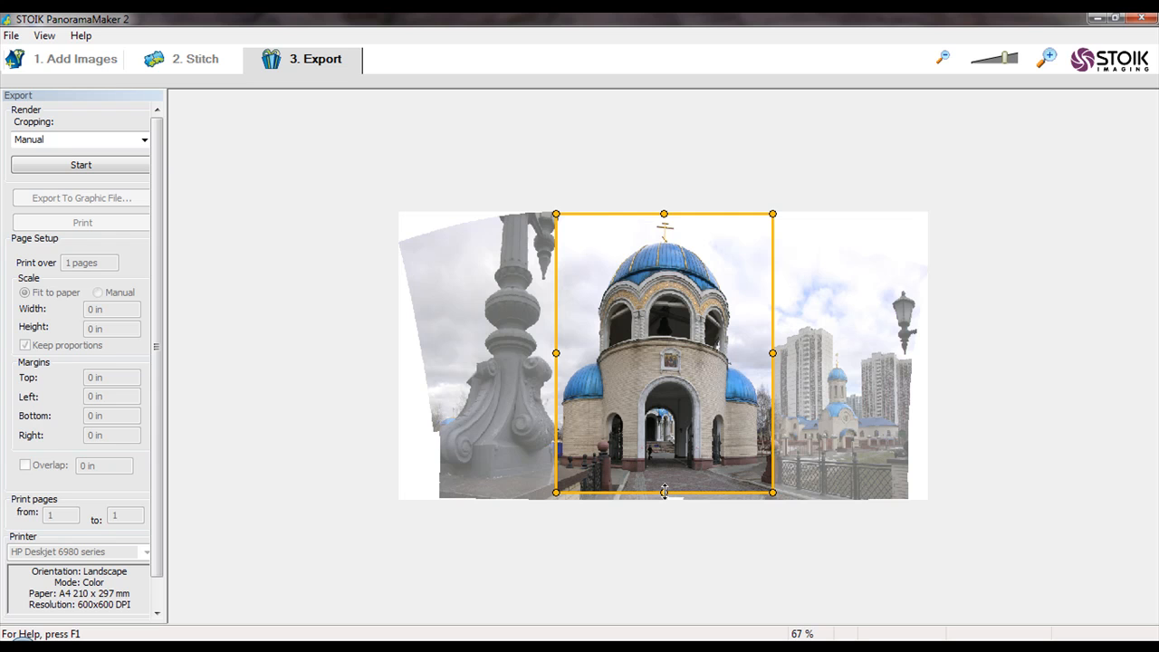
mouse_move(668, 489)
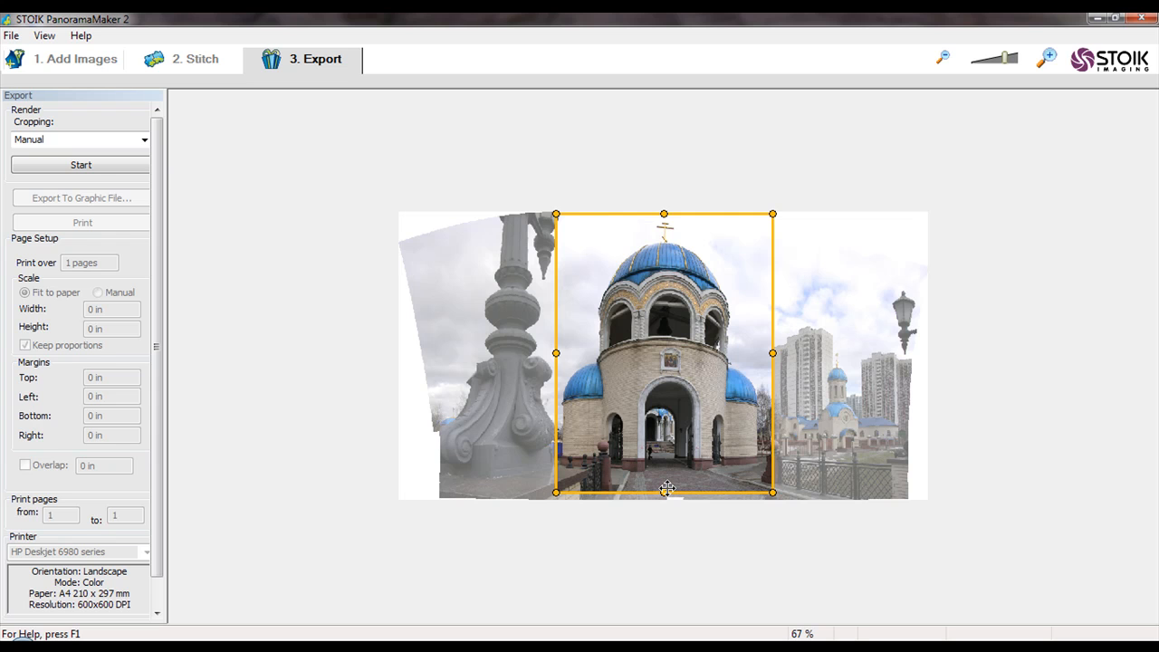
click(81, 165)
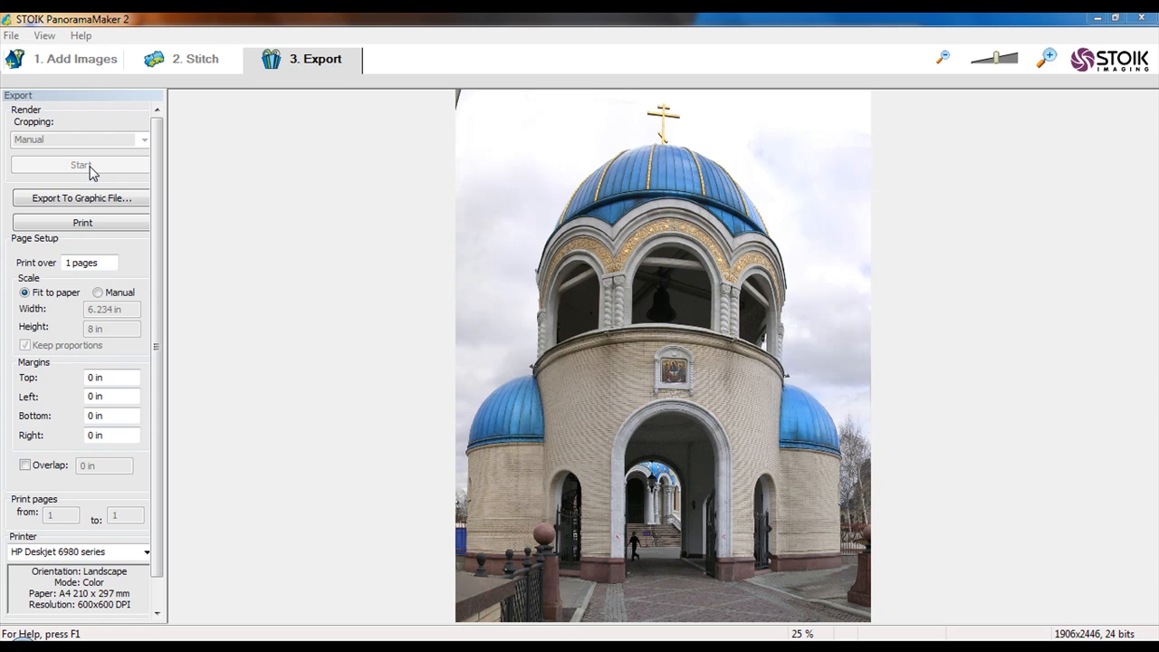
mouse_move(968, 76)
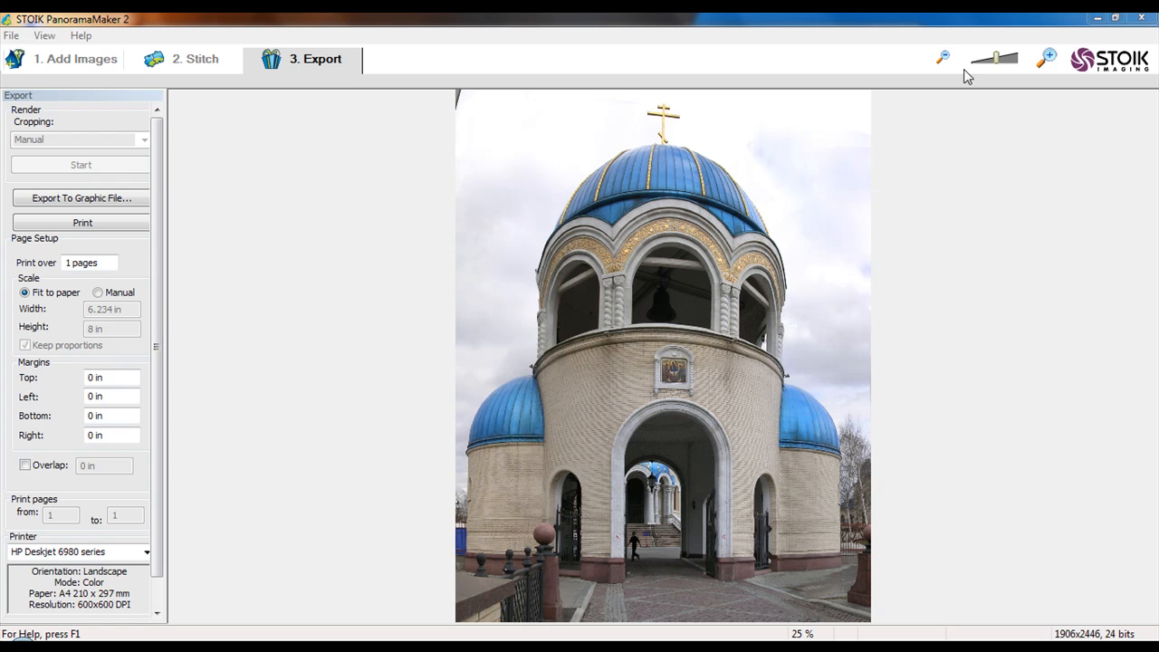
- Zoom in on the rendered 1906×2446 church image, then zoom back out
click(993, 58)
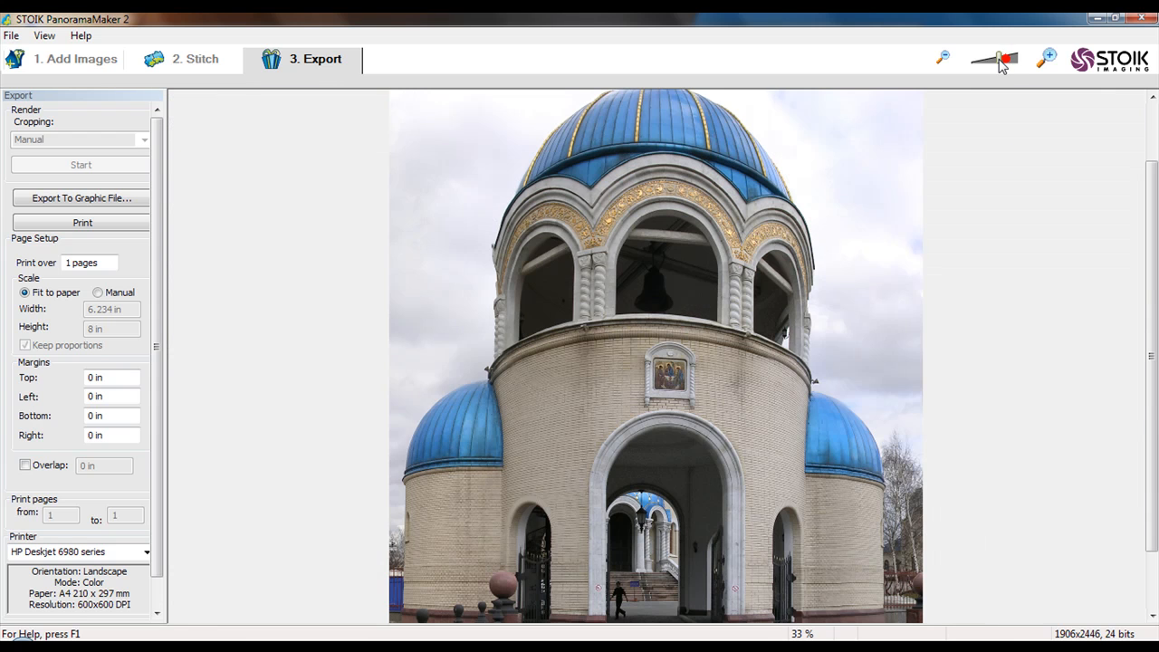
click(942, 57)
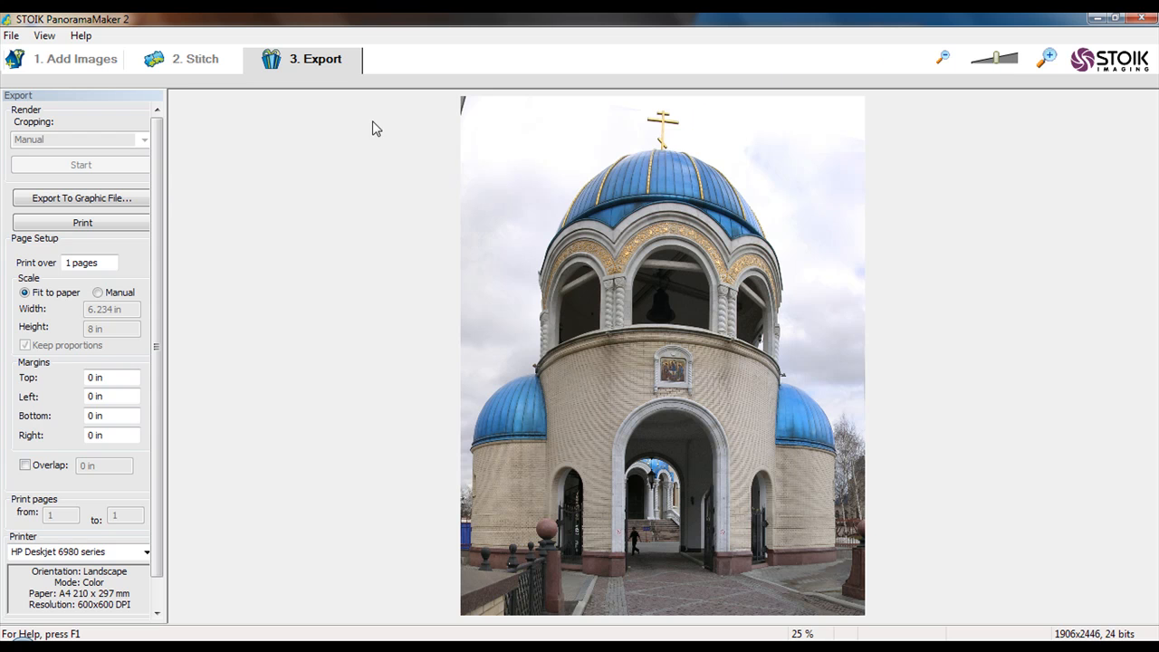
mouse_move(81, 191)
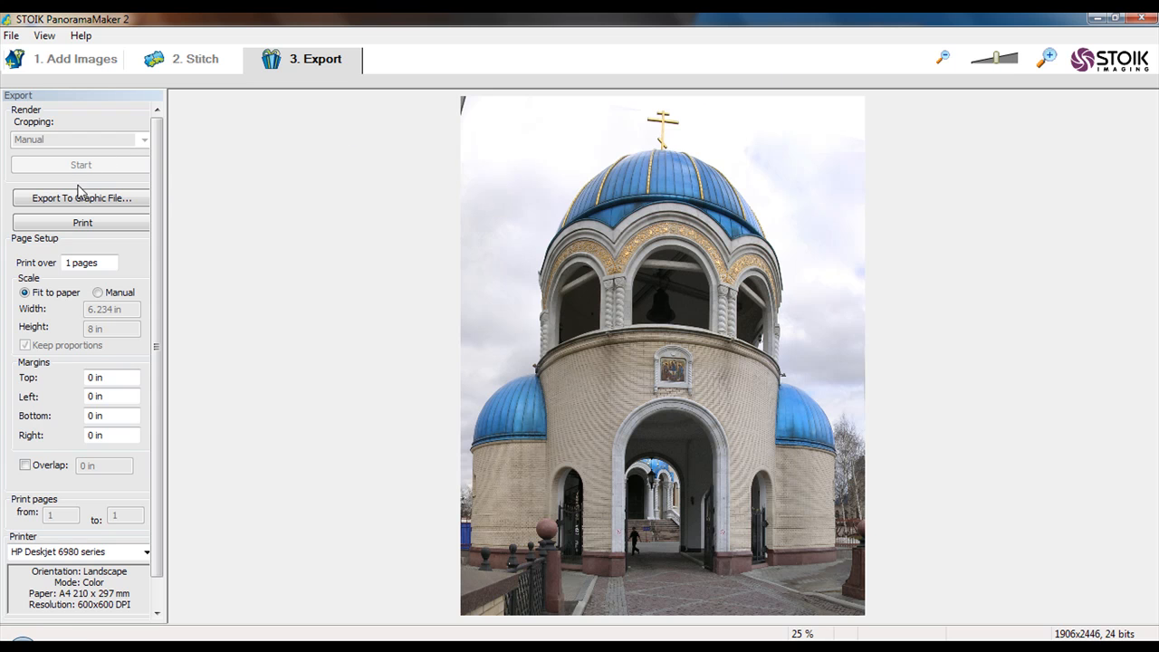
- Export to a graphic file, browsing to the Libraries > Pictures > Panorama folder
click(80, 198)
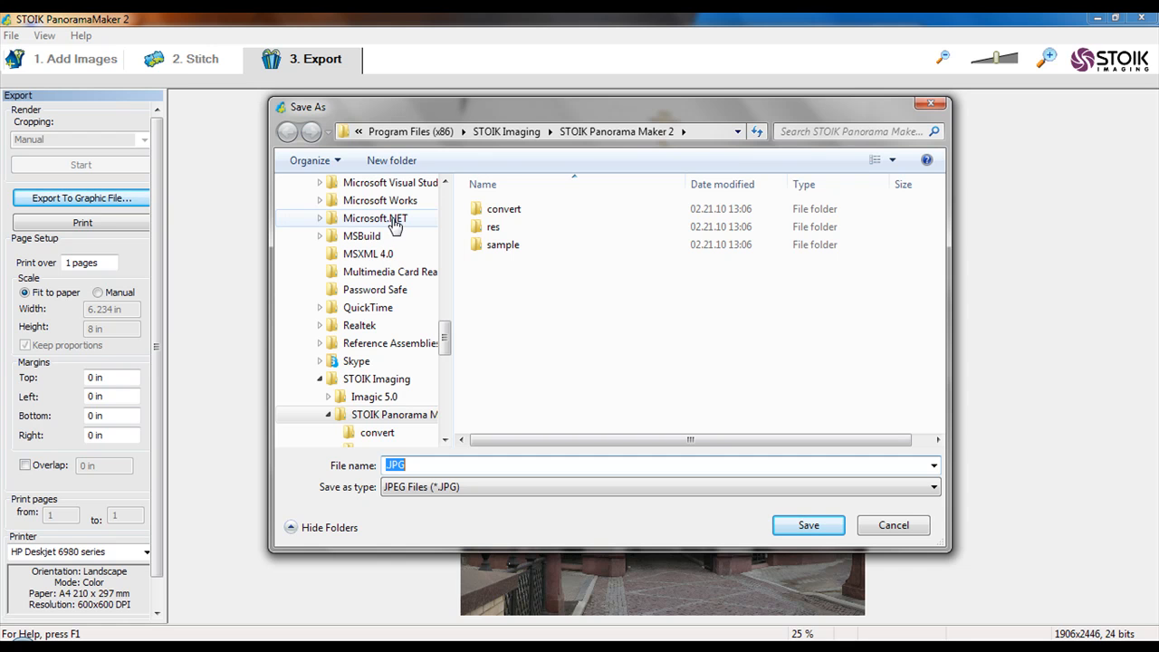
click(353, 131)
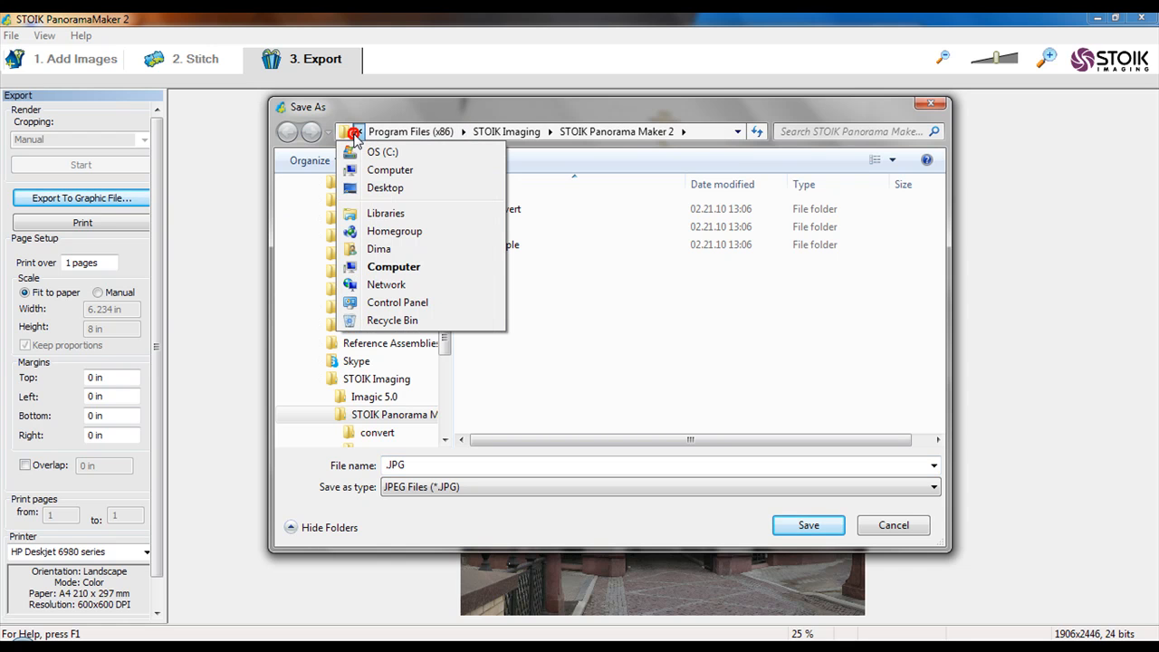
click(384, 213)
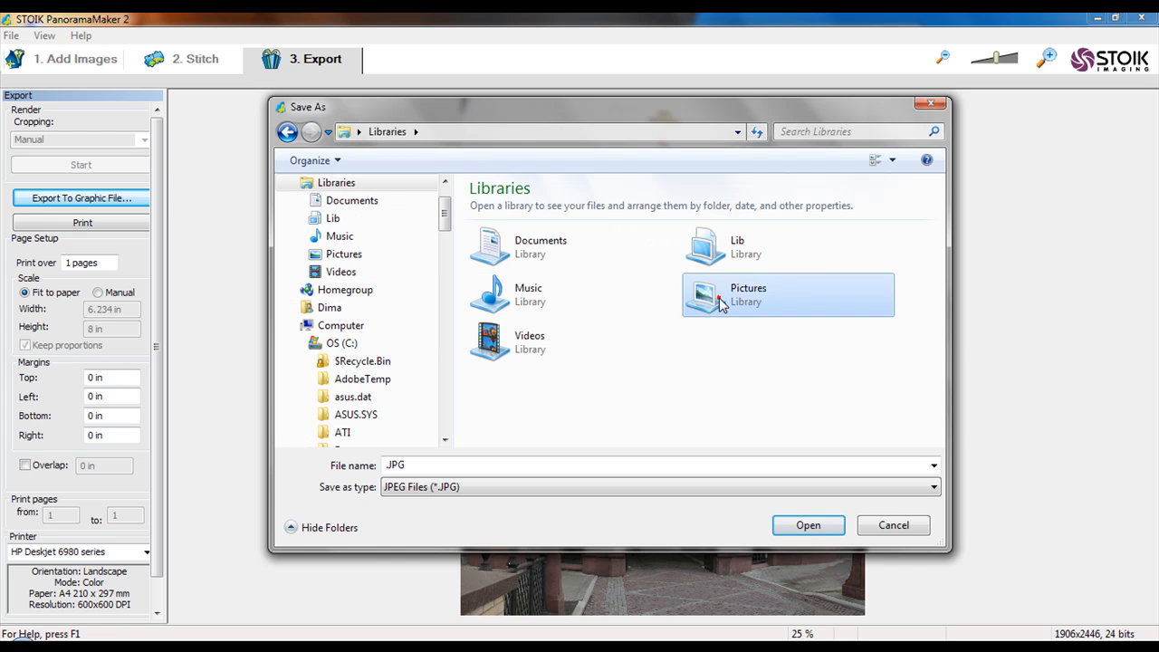
double_click(724, 299)
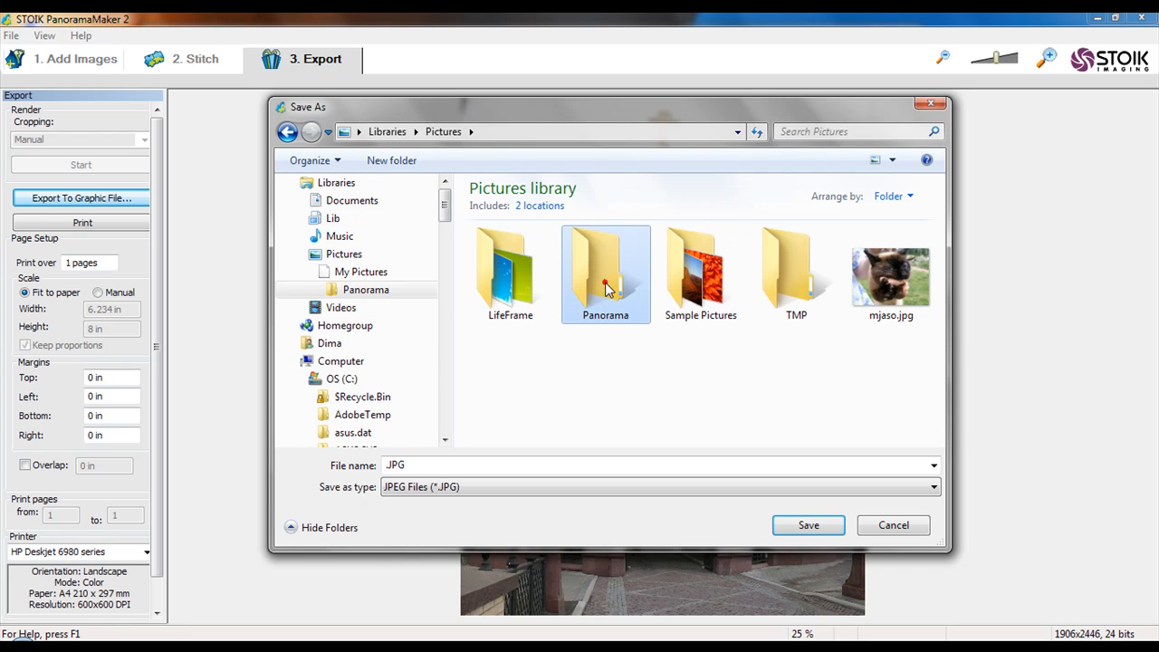
double_click(605, 272)
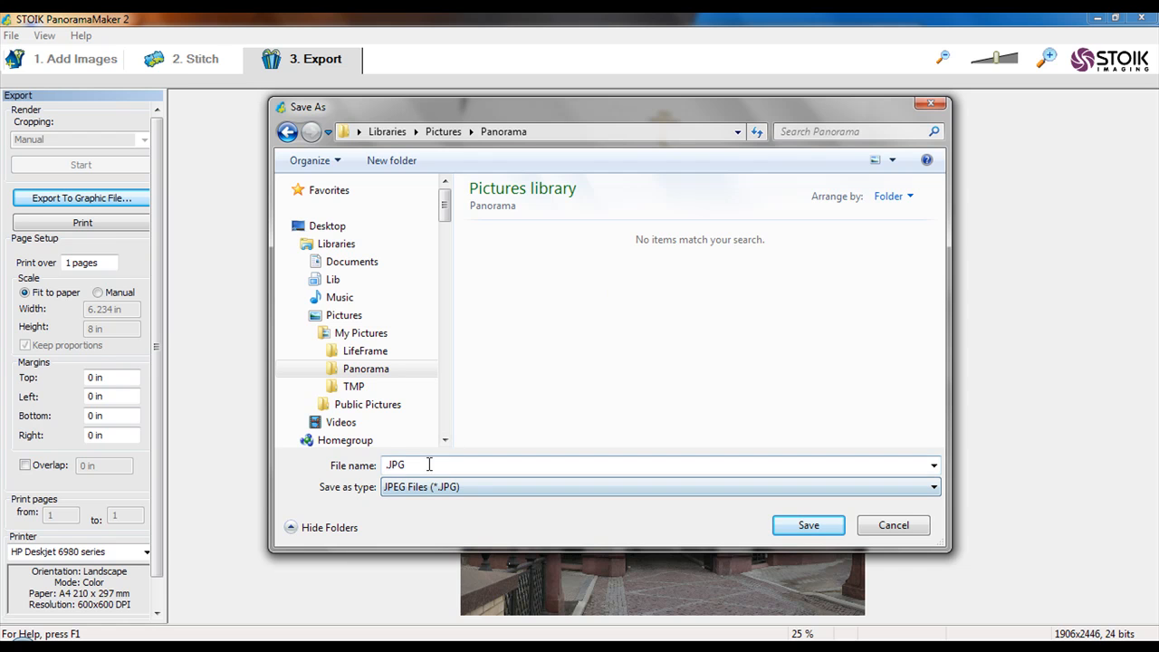
- Save the panorama as a JPEG named 'my tiled panorama'
text(my tiled p)
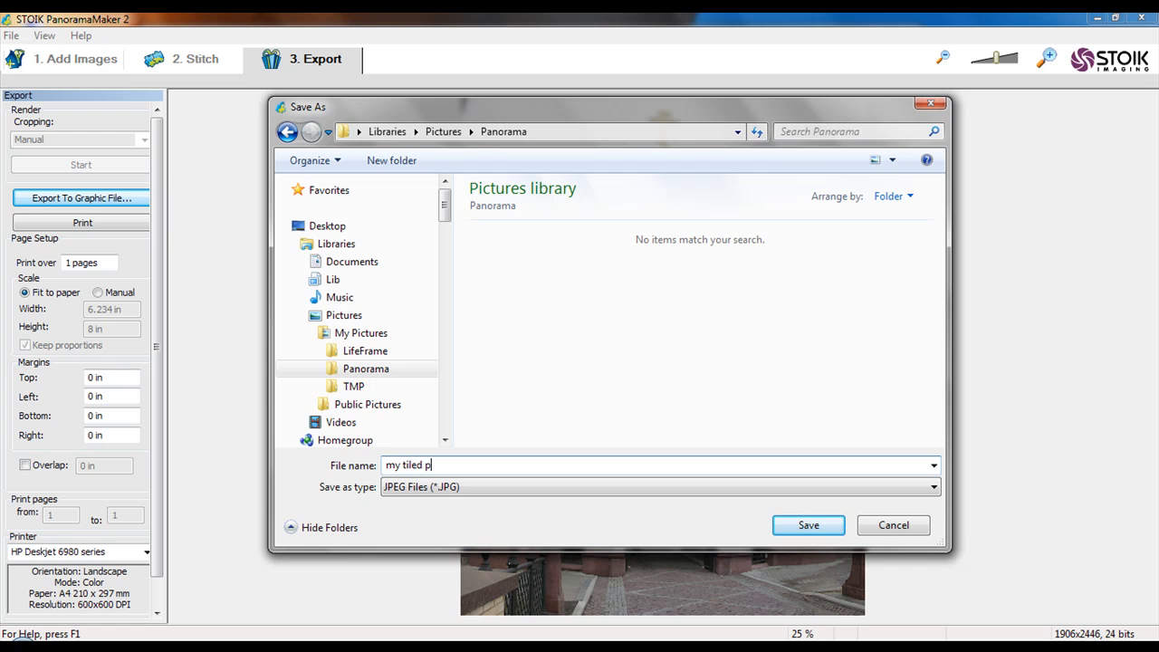
text(anora)
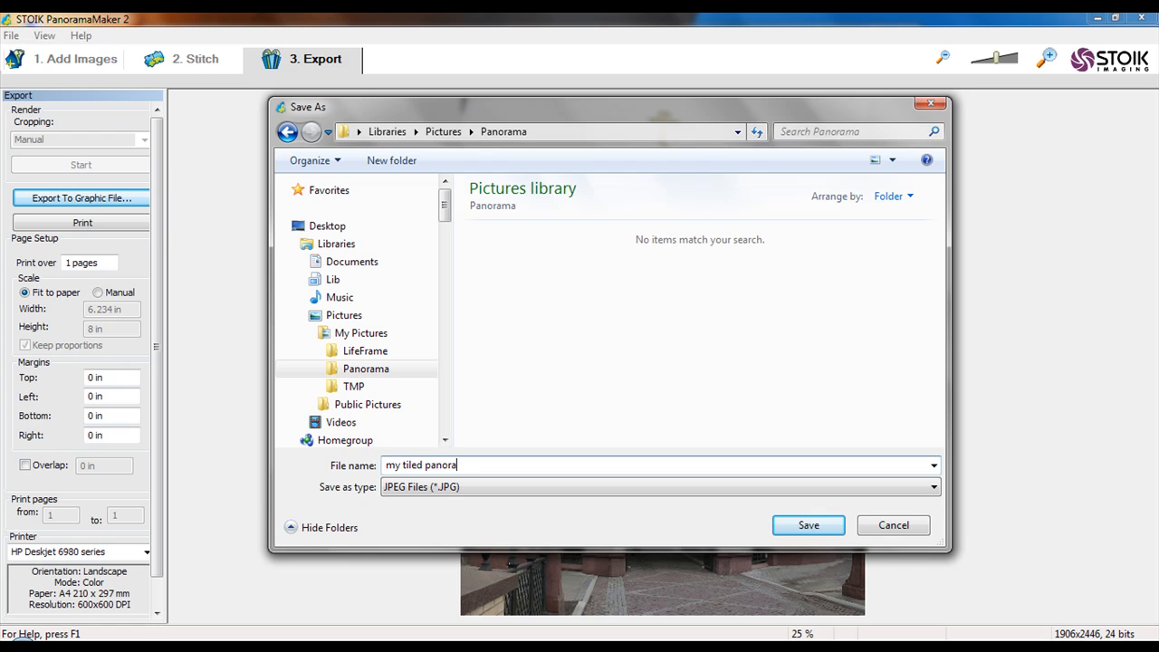
text(ma)
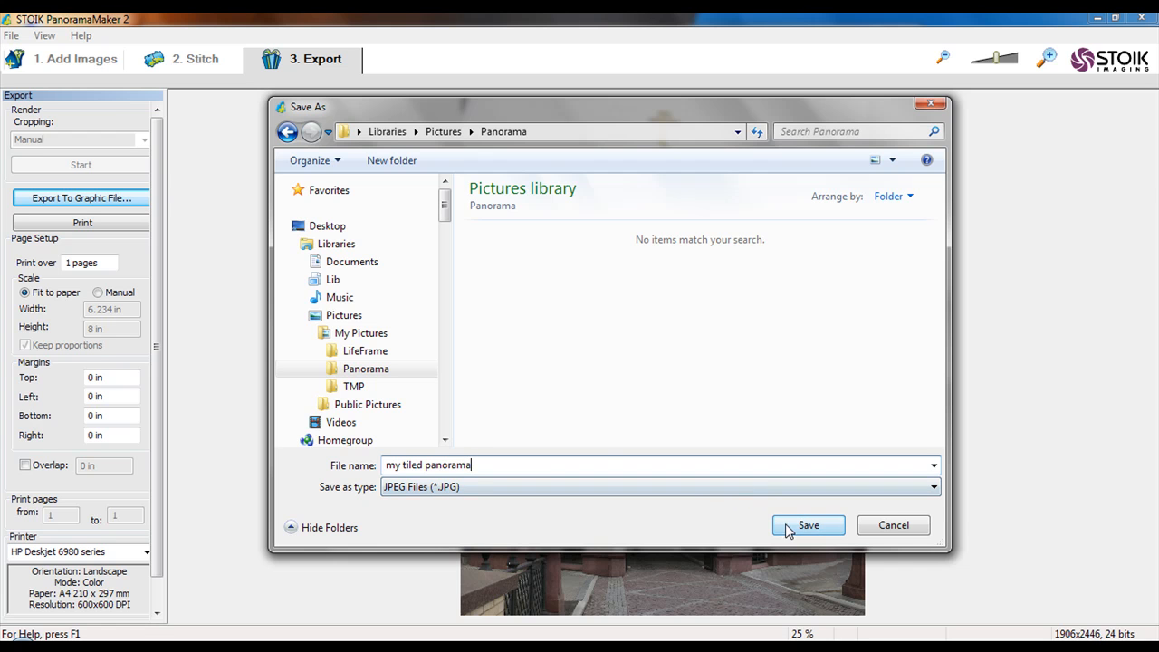
click(809, 525)
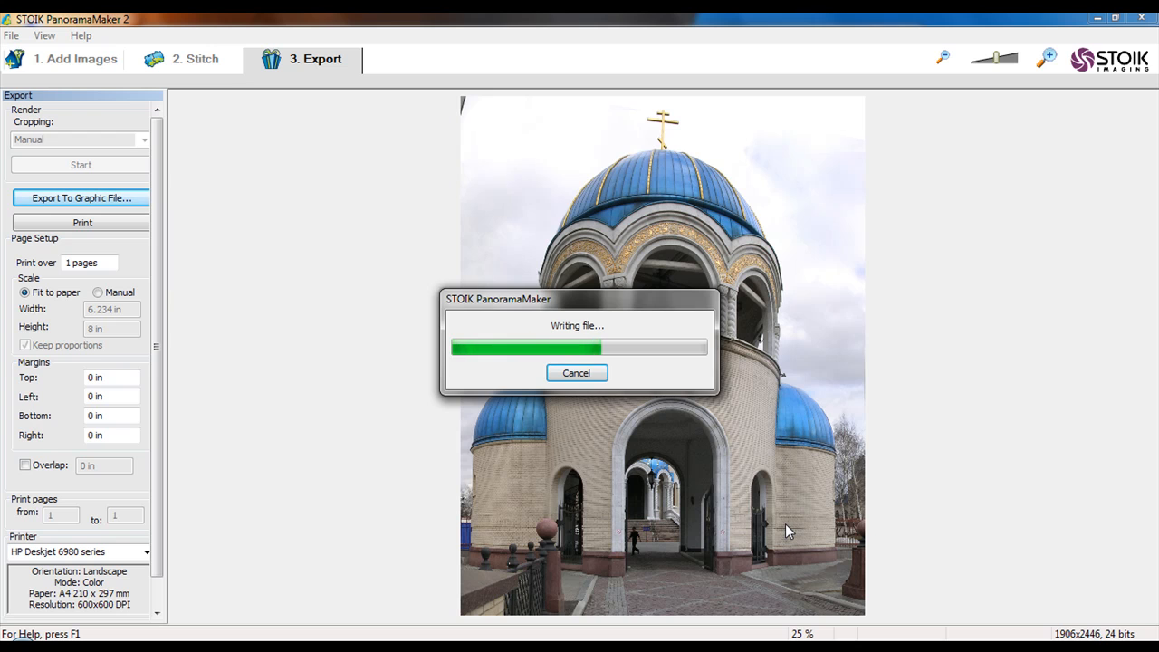